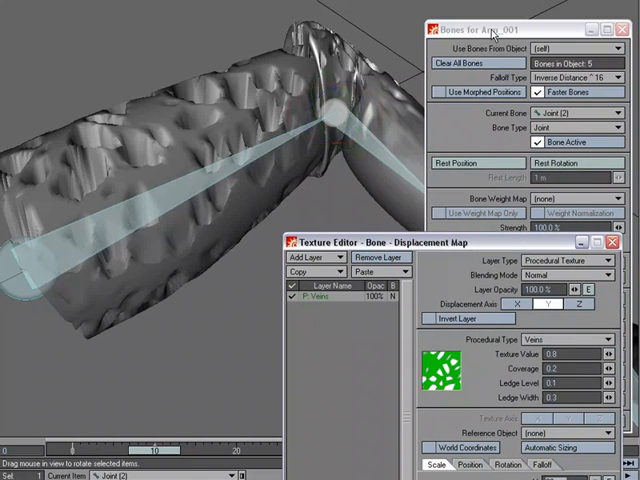
Step: Set the bone displacement map's Procedural Type to Veins
{"action": "left_click", "coordinate": [620, 28]}
{"action": "type", "text": "0.008"}
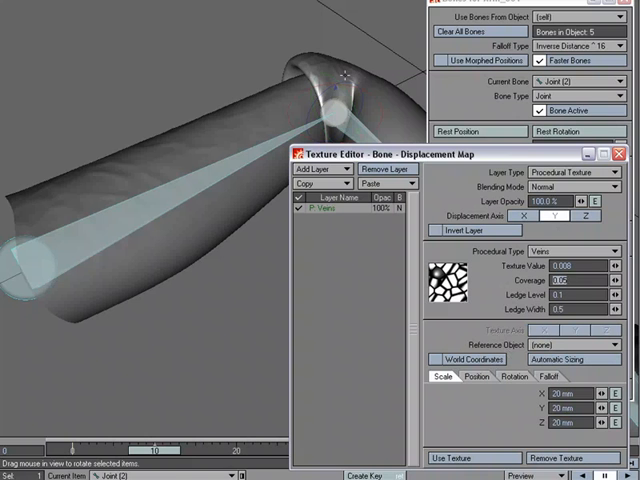
Step: Add a Gradient layer with Alpha blending using the bone falloff input to mask the veins
{"action": "left_click", "coordinate": [324, 168]}
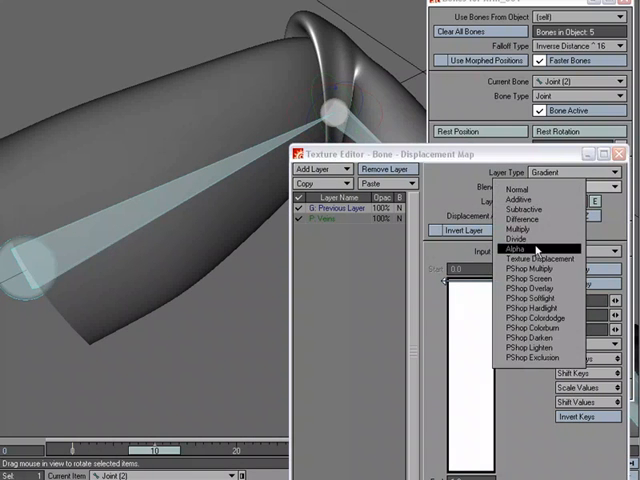
{"action": "left_click", "coordinate": [516, 248]}
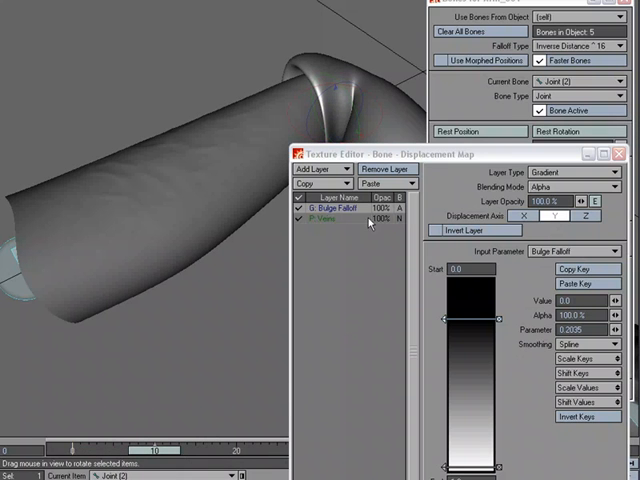
Step: Select the Veins layer and bring up the Graph Editor for the arm joint's channels
{"action": "left_click", "coordinate": [336, 224]}
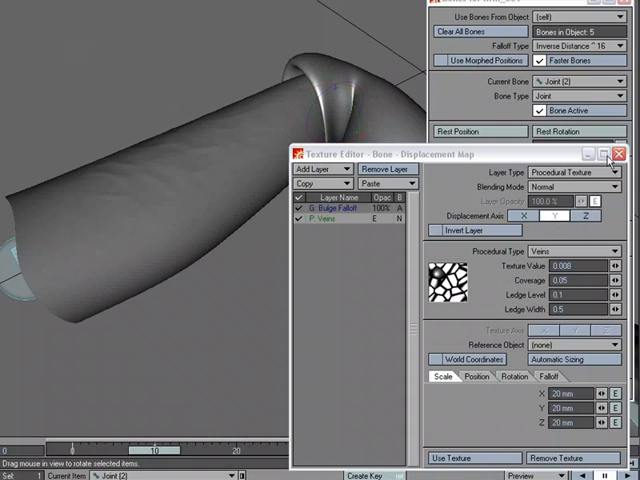
{"action": "left_click", "coordinate": [624, 152]}
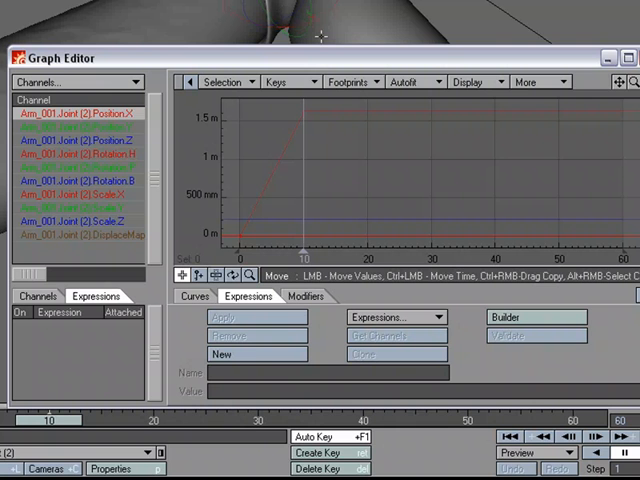
Step: Create a new expression named UpperArm referencing the joint's Rotation.H channel
{"action": "left_click", "coordinate": [96, 154]}
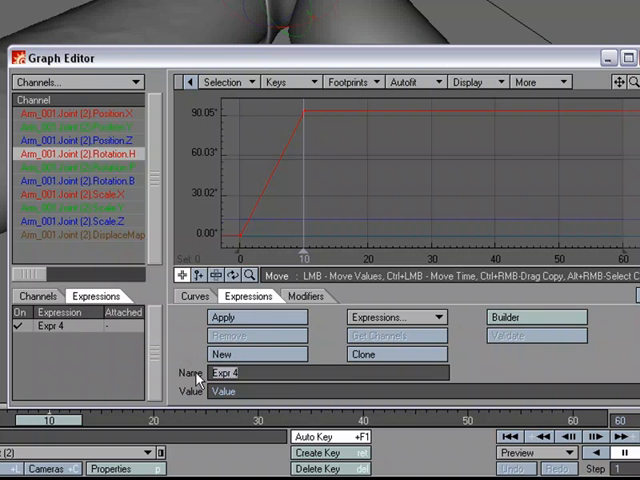
{"action": "type", "text": "UpperArm"}
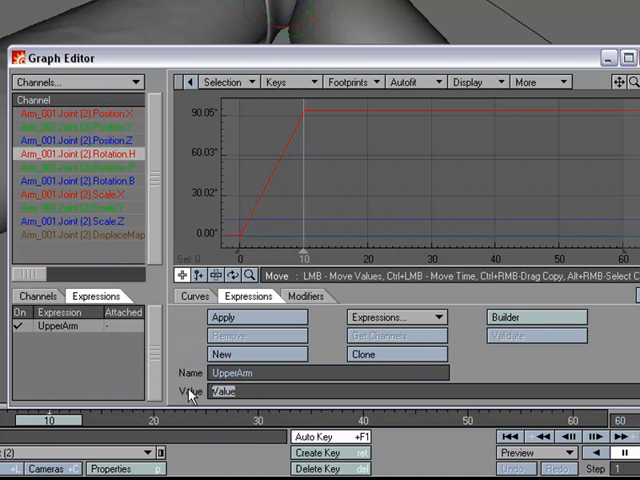
{"action": "right_click", "coordinate": [76, 140]}
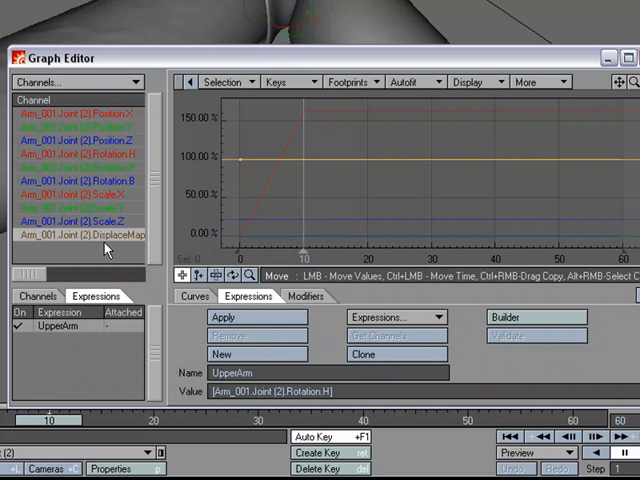
Step: Select the DisplaceMap channel and apply the UpperArm expression to it
{"action": "left_click", "coordinate": [228, 316]}
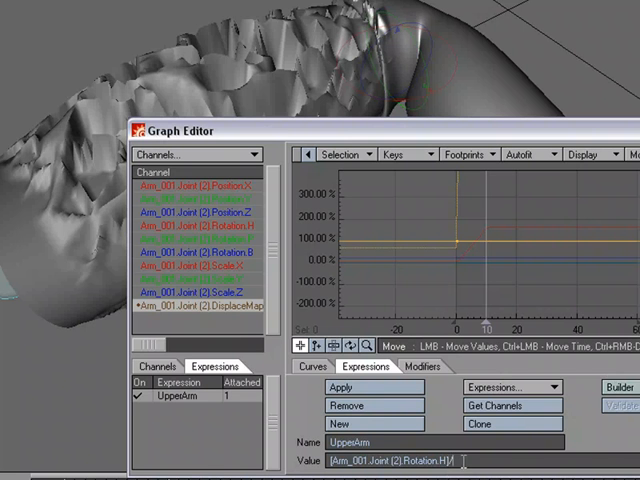
{"action": "type", "text": "/10"}
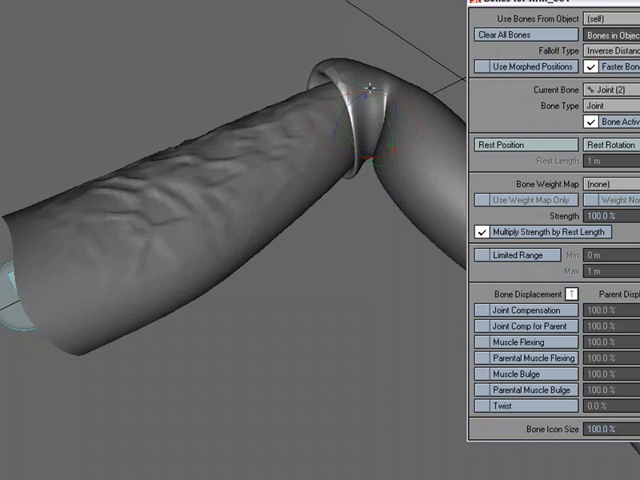
{"action": "mouse_move", "coordinate": [338, 148]}
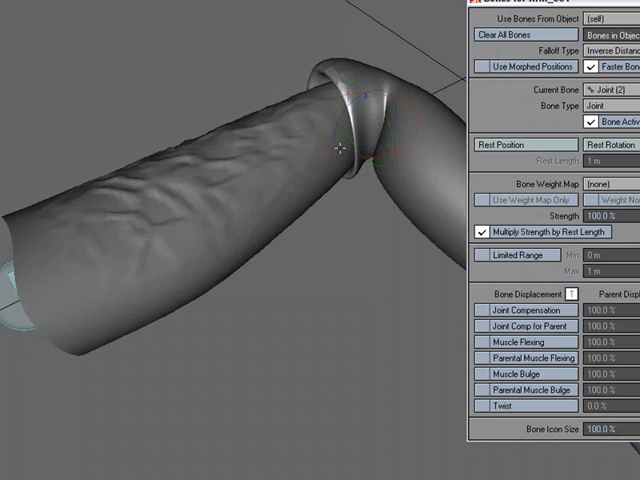